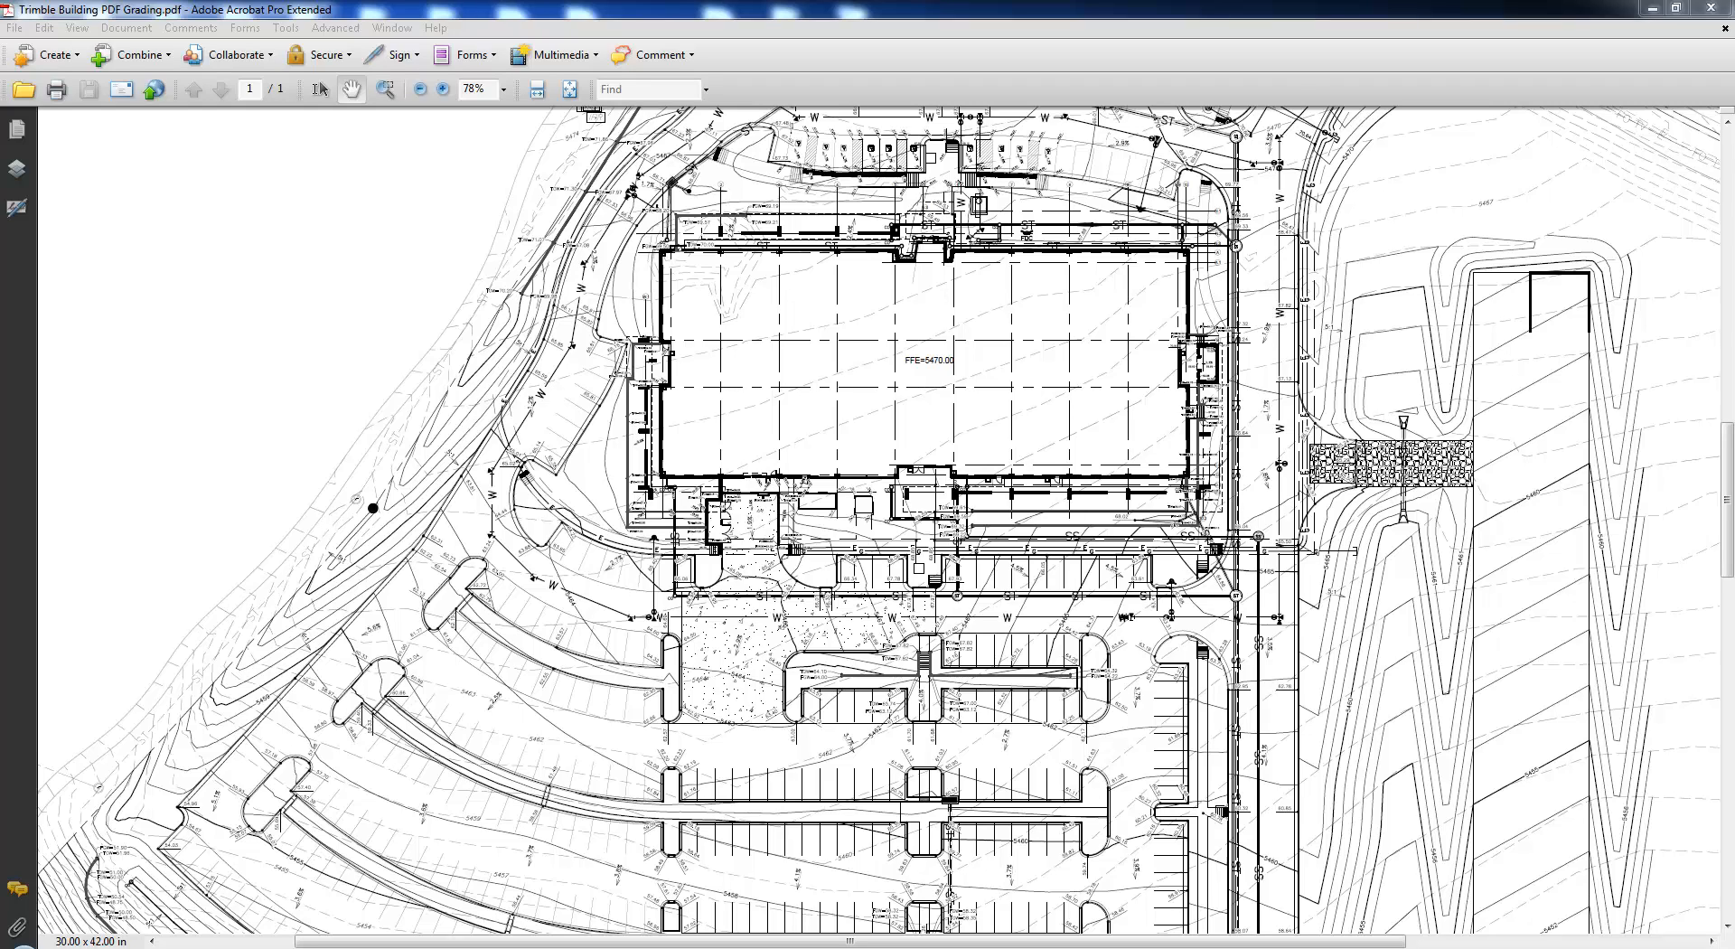
{"action": "mouse_move", "coordinate": [1486, 484]}
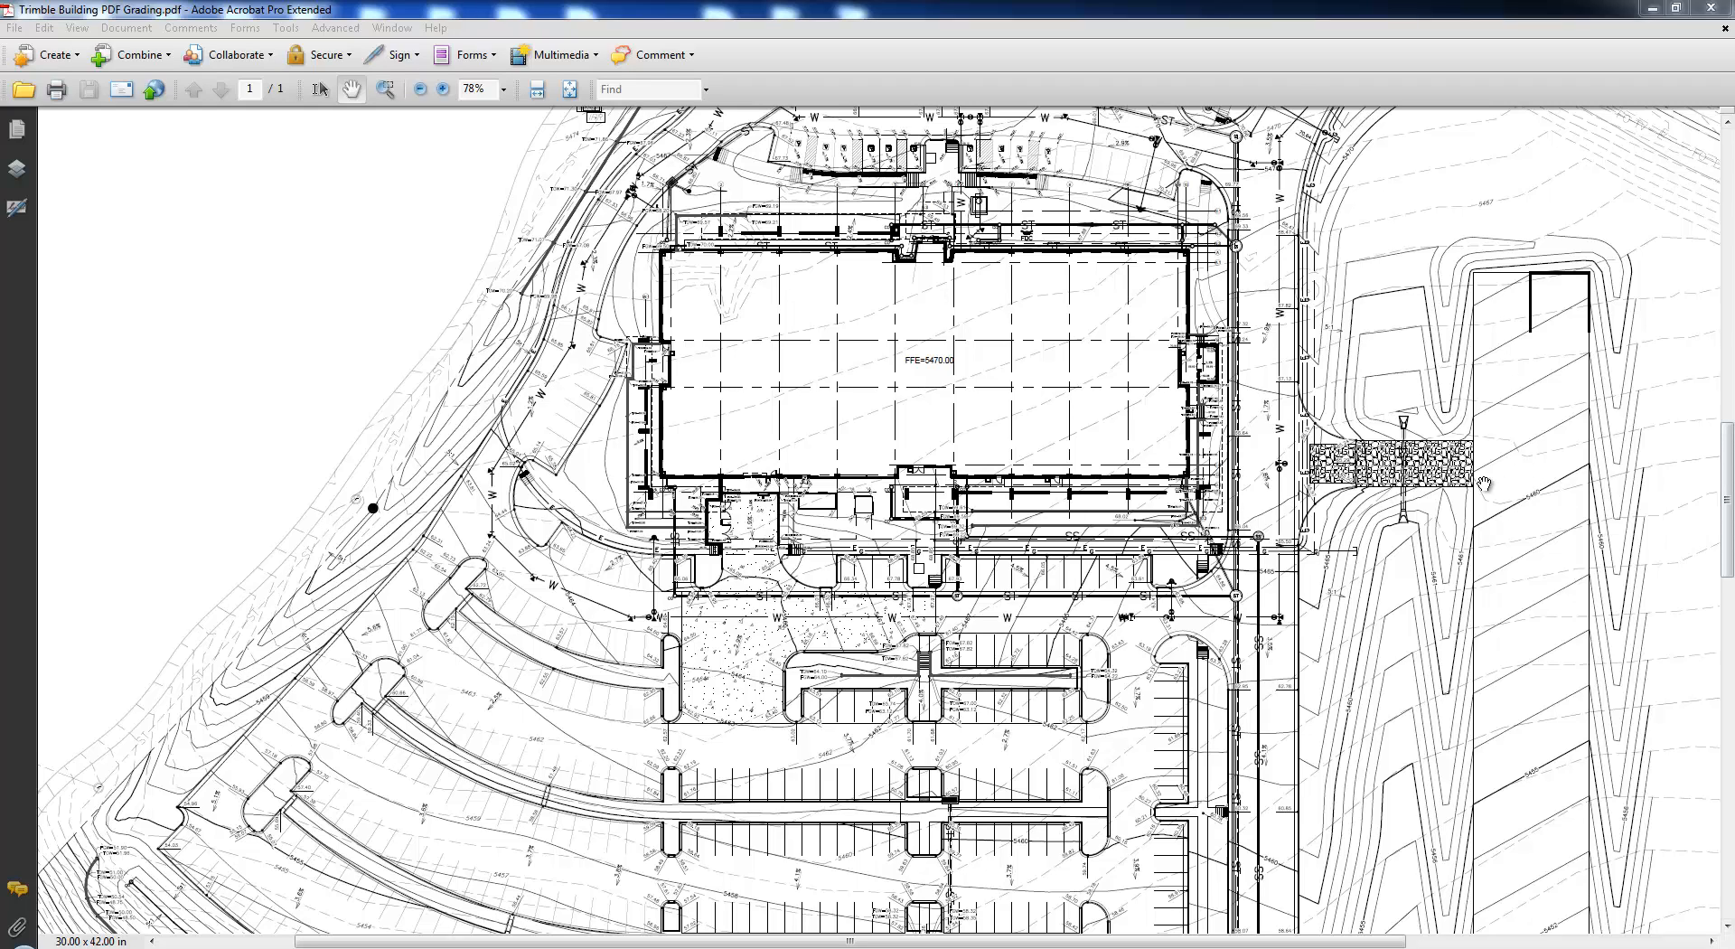
{"action": "mouse_move", "coordinate": [1460, 224]}
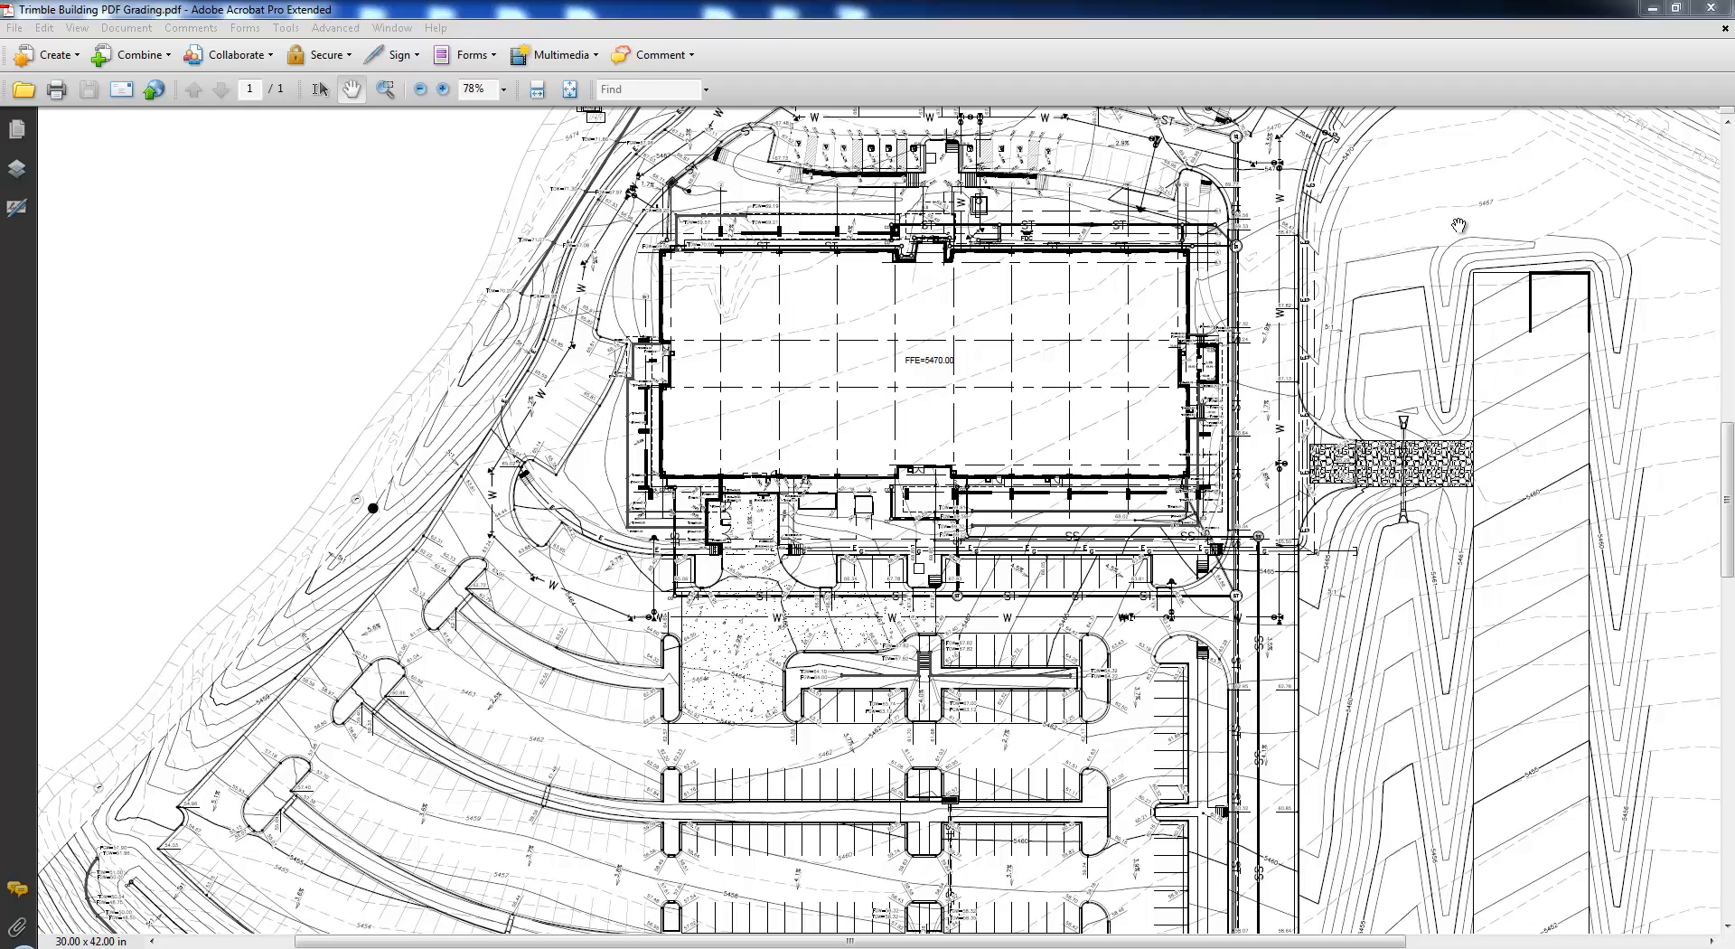
{"action": "mouse_move", "coordinate": [1367, 262]}
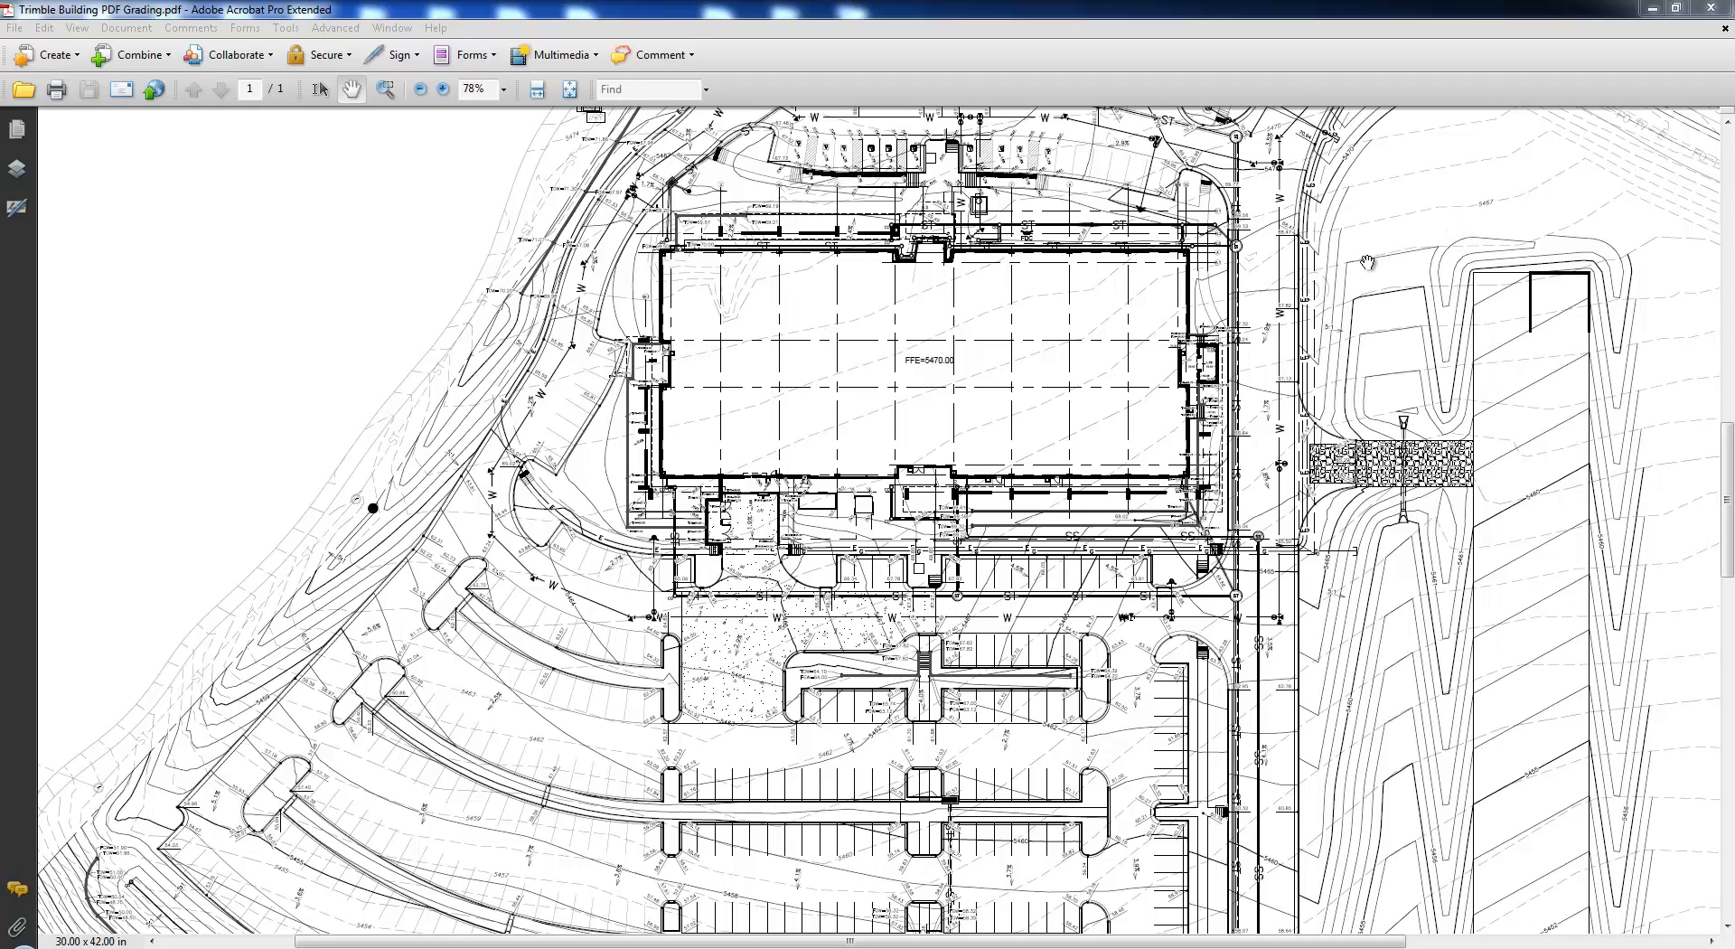
{"action": "mouse_move", "coordinate": [1366, 369]}
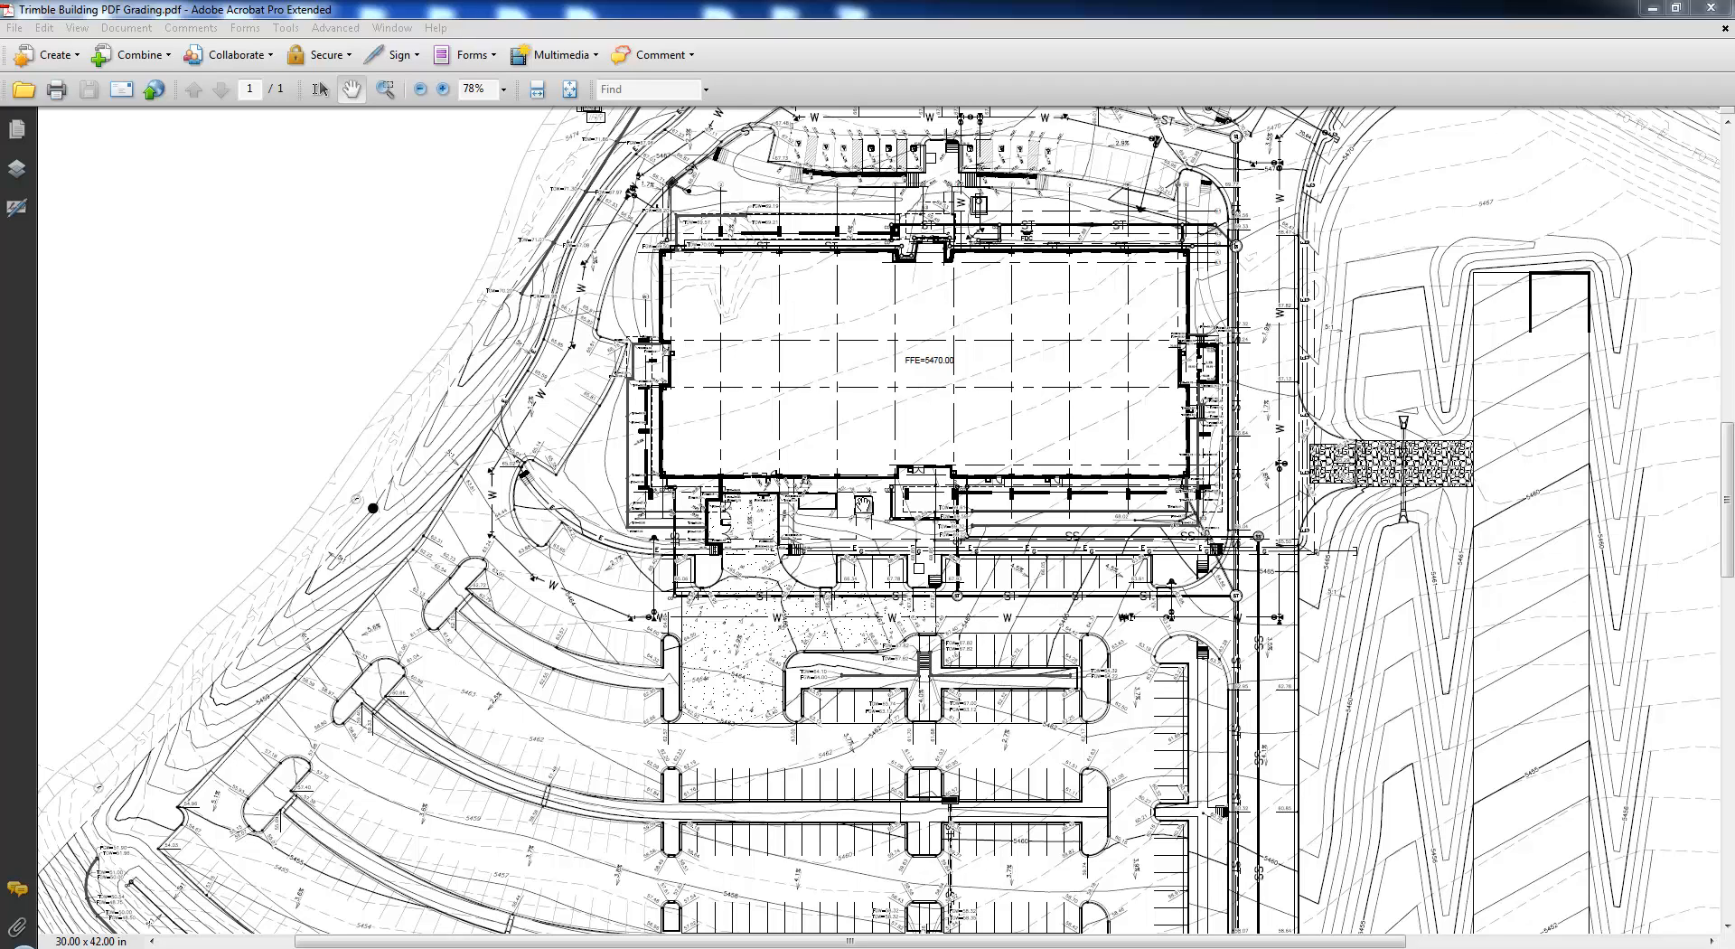
{"action": "mouse_move", "coordinate": [1495, 513]}
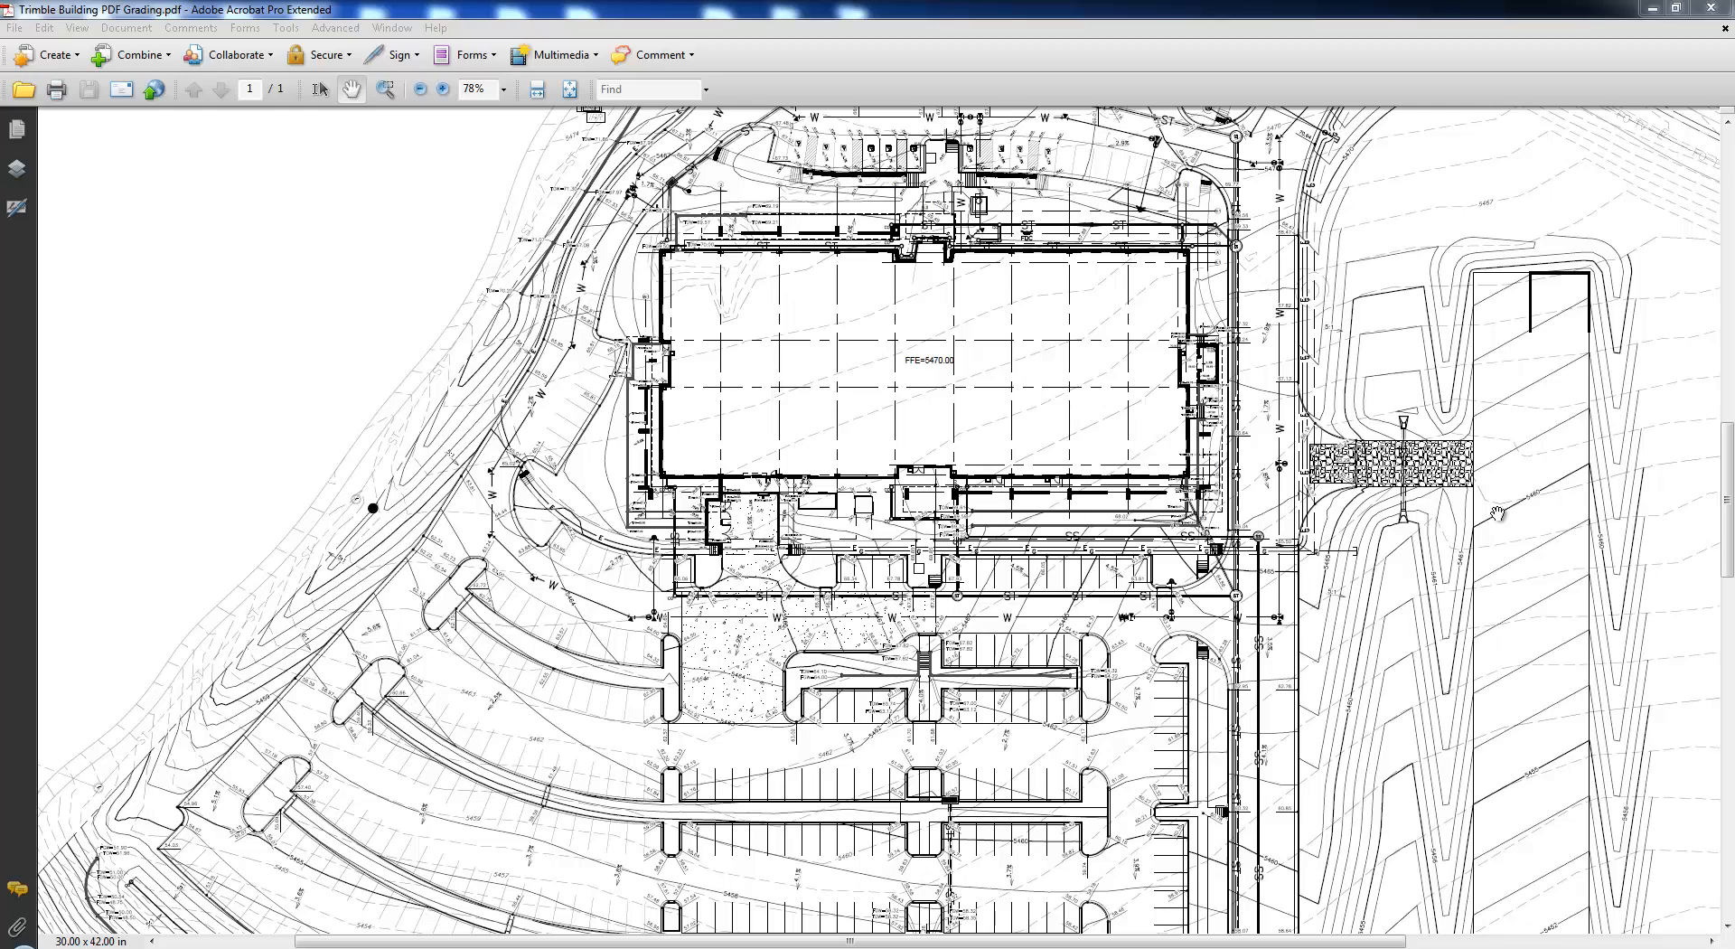
{"action": "mouse_move", "coordinate": [1155, 762]}
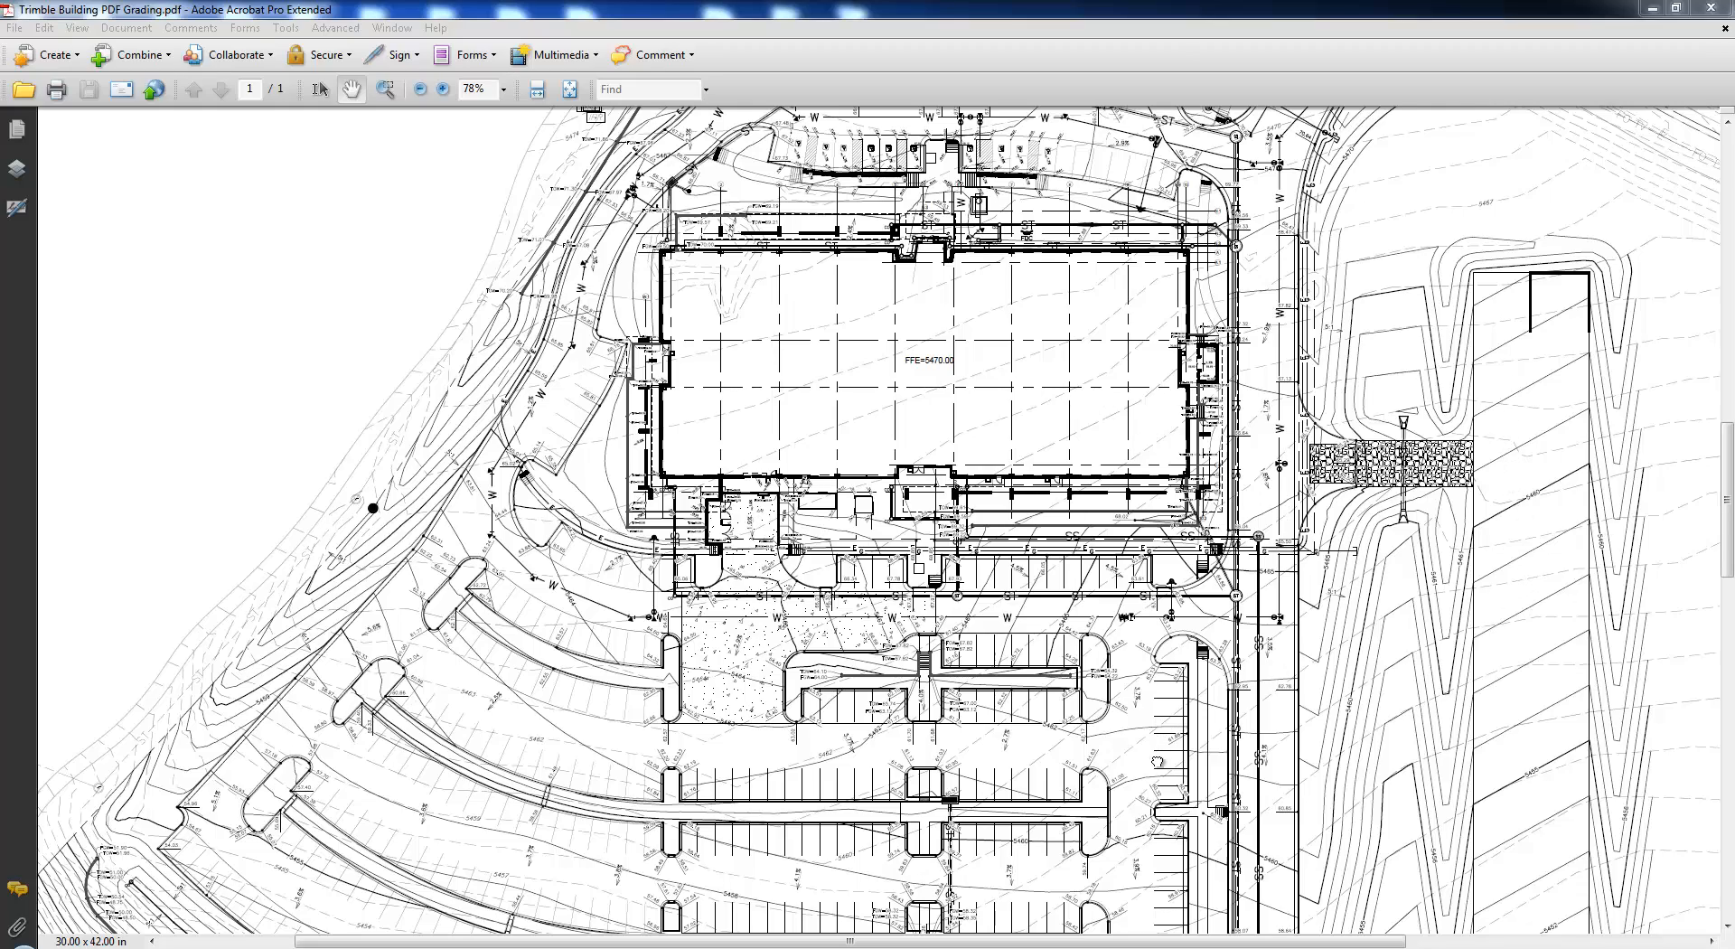
- Review the southern grading in the PDF, pan back to the building, then bring up Business Center's File menu
{"action": "scroll", "scroll_direction": "down", "scroll_amount": 3}
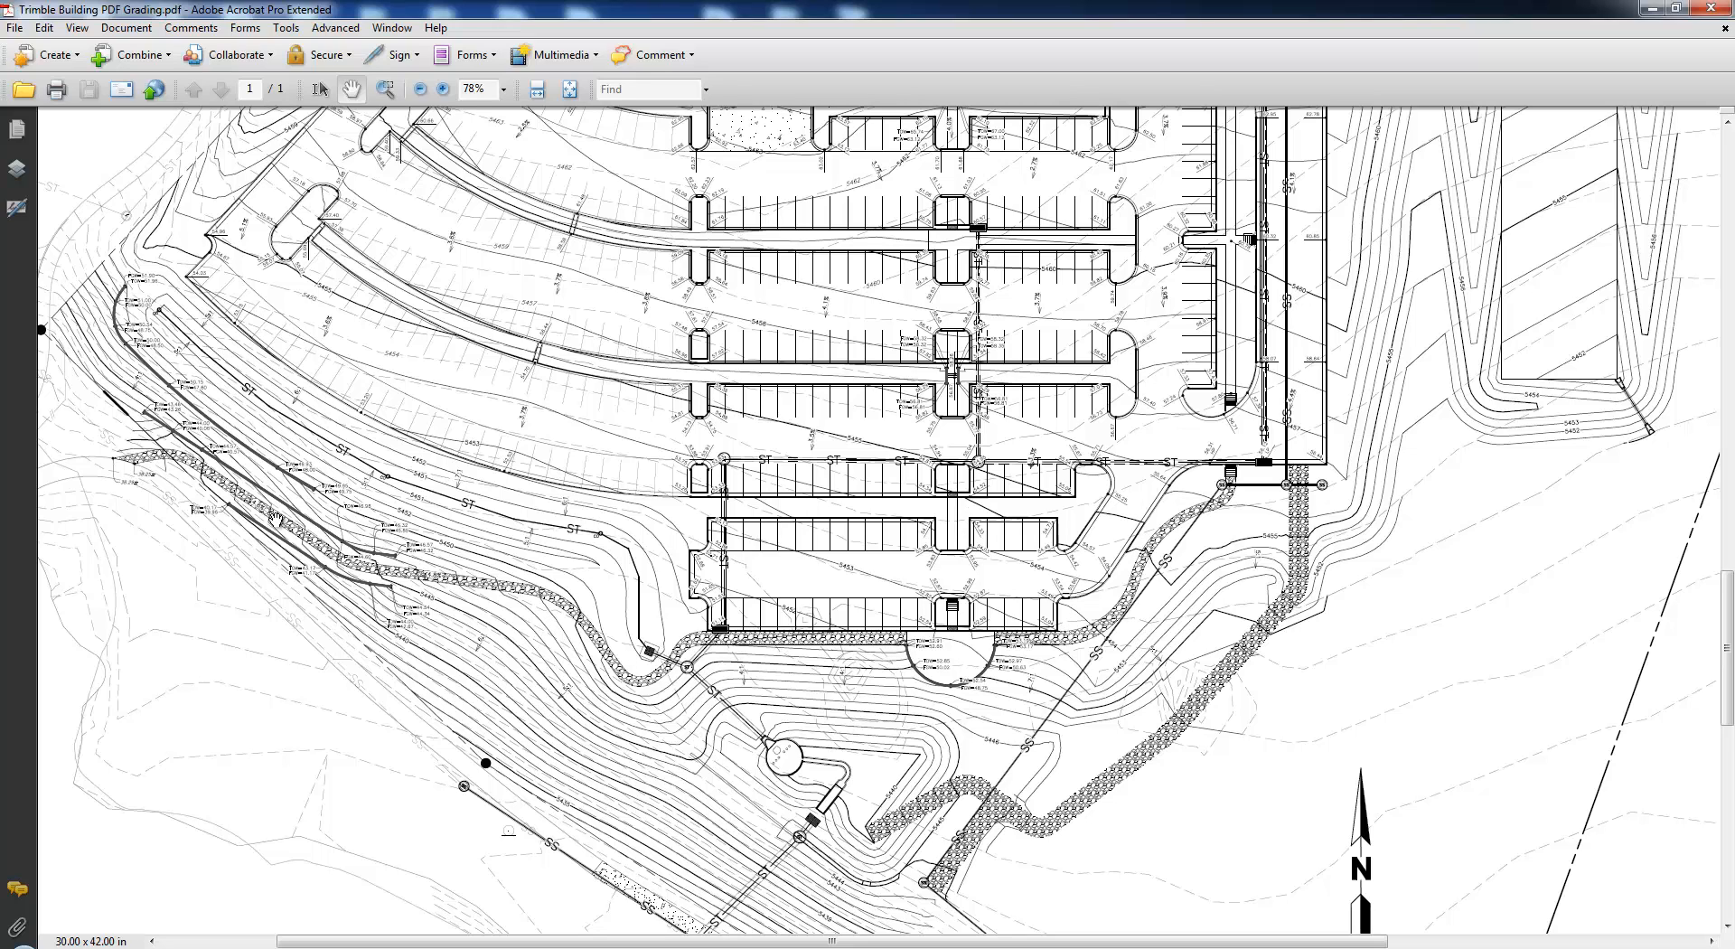
{"action": "scroll", "scroll_direction": "down", "scroll_amount": 3}
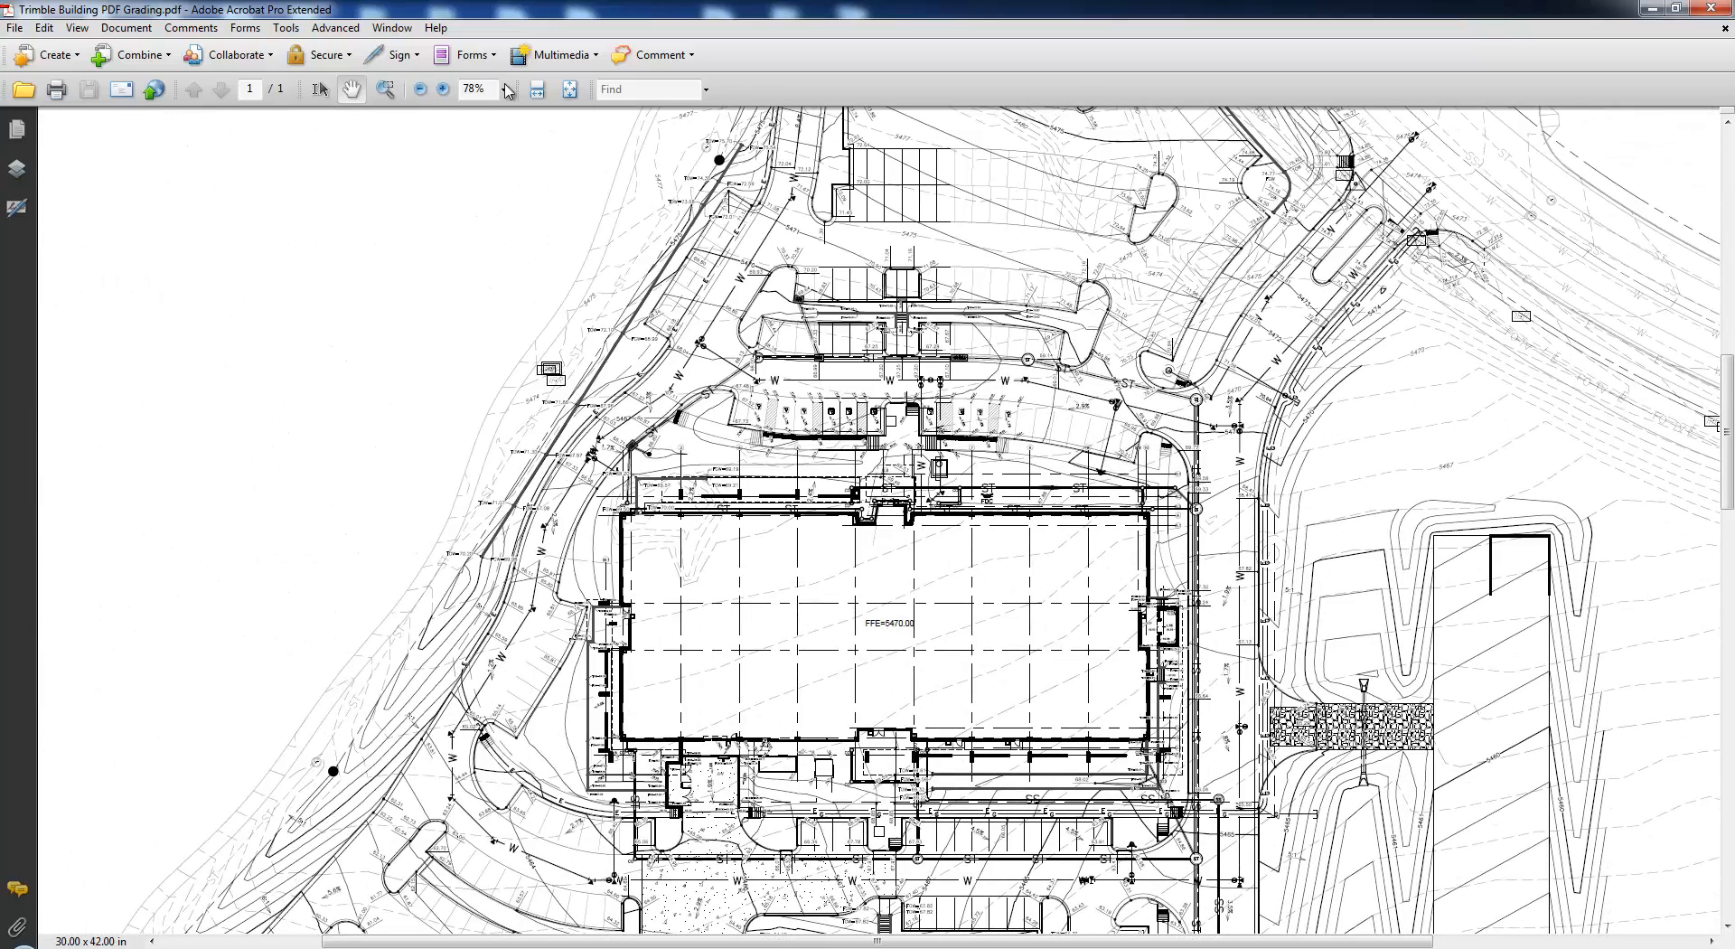
{"action": "left_click_drag", "start_coordinate": [720, 314], "coordinate": [1058, 476]}
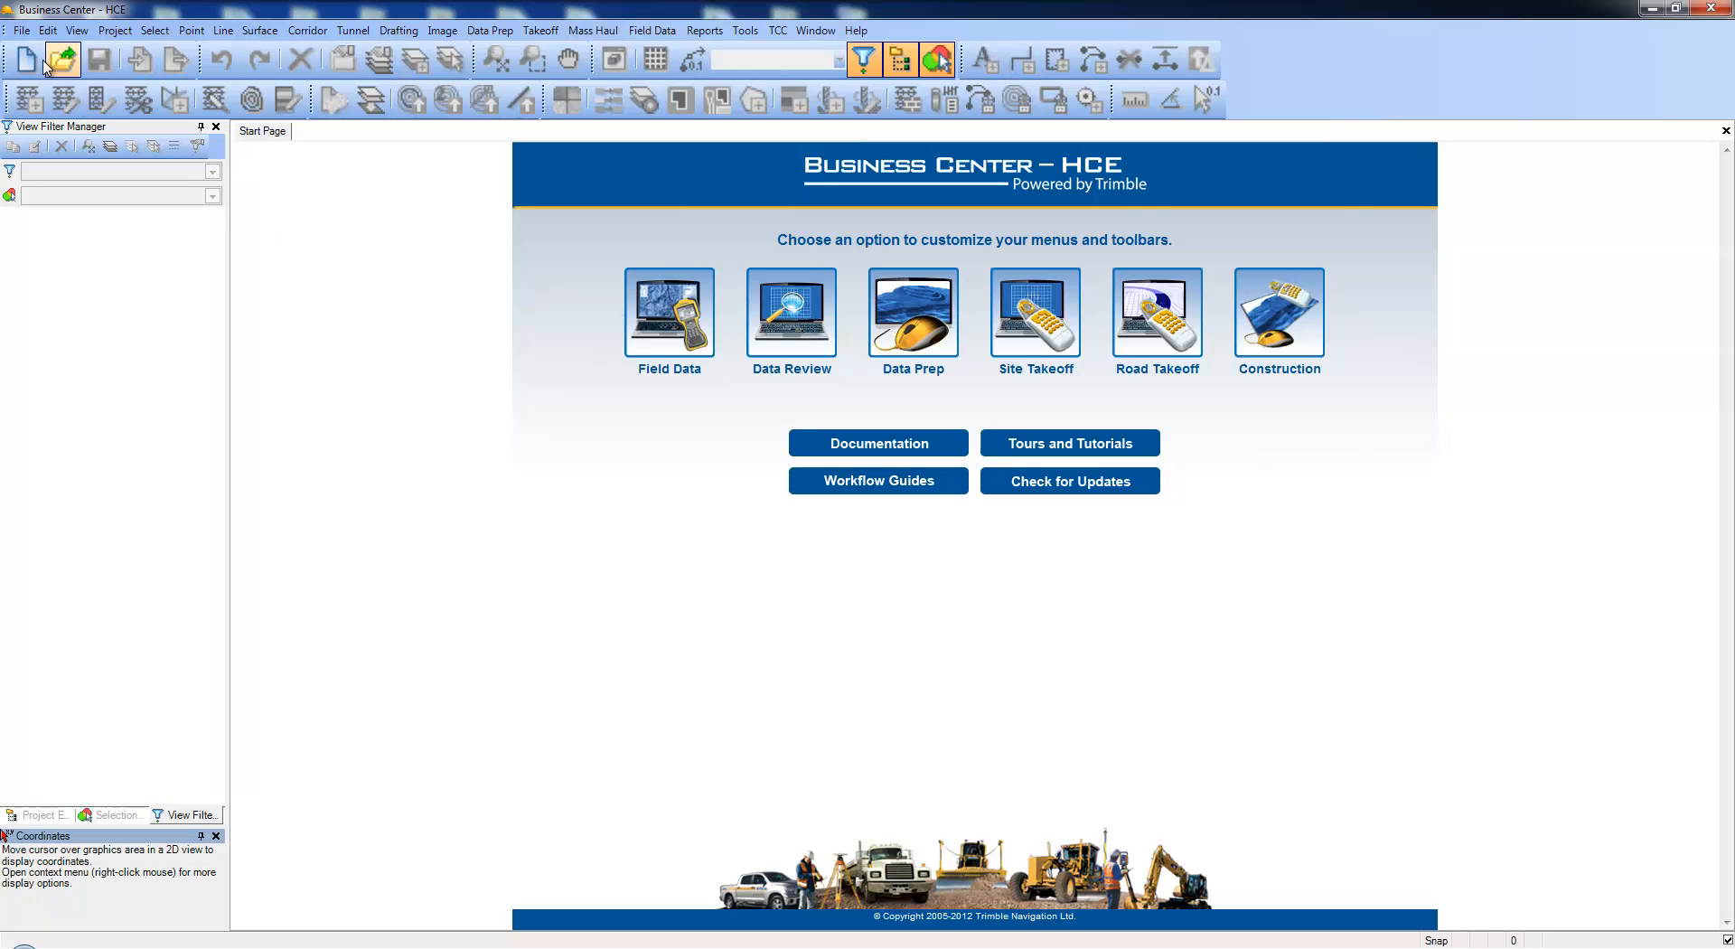
{"action": "left_click", "coordinate": [20, 31]}
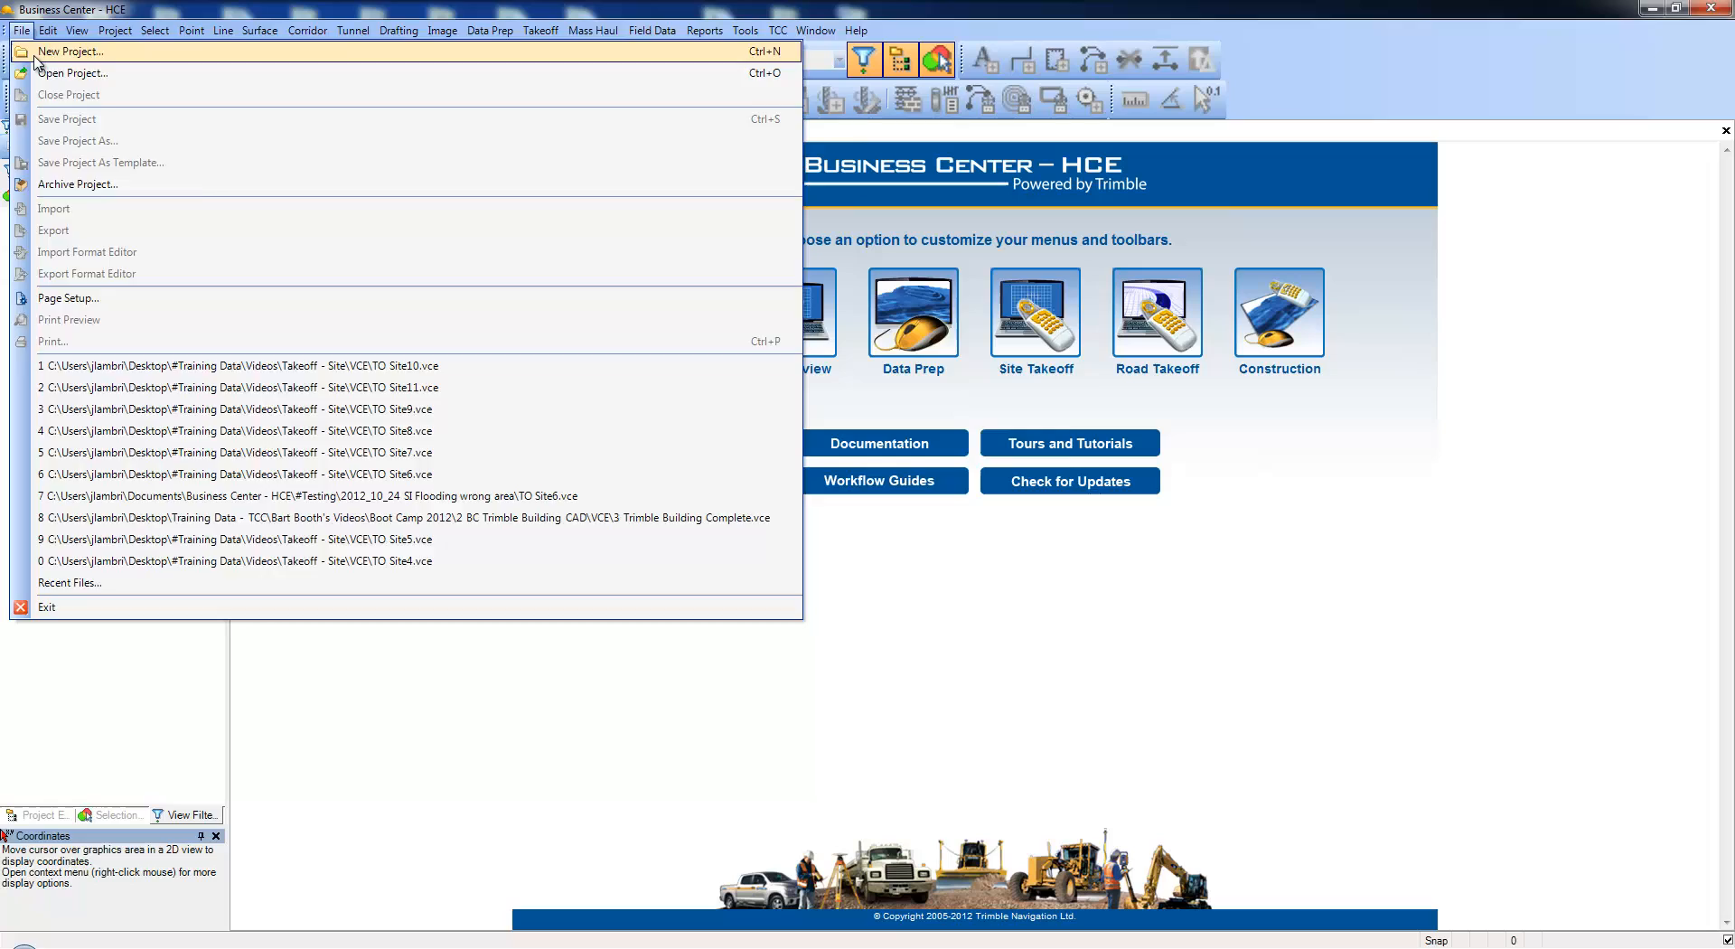
- Create a new project from the Trimble Building template via File > New Project
{"action": "left_click", "coordinate": [71, 51]}
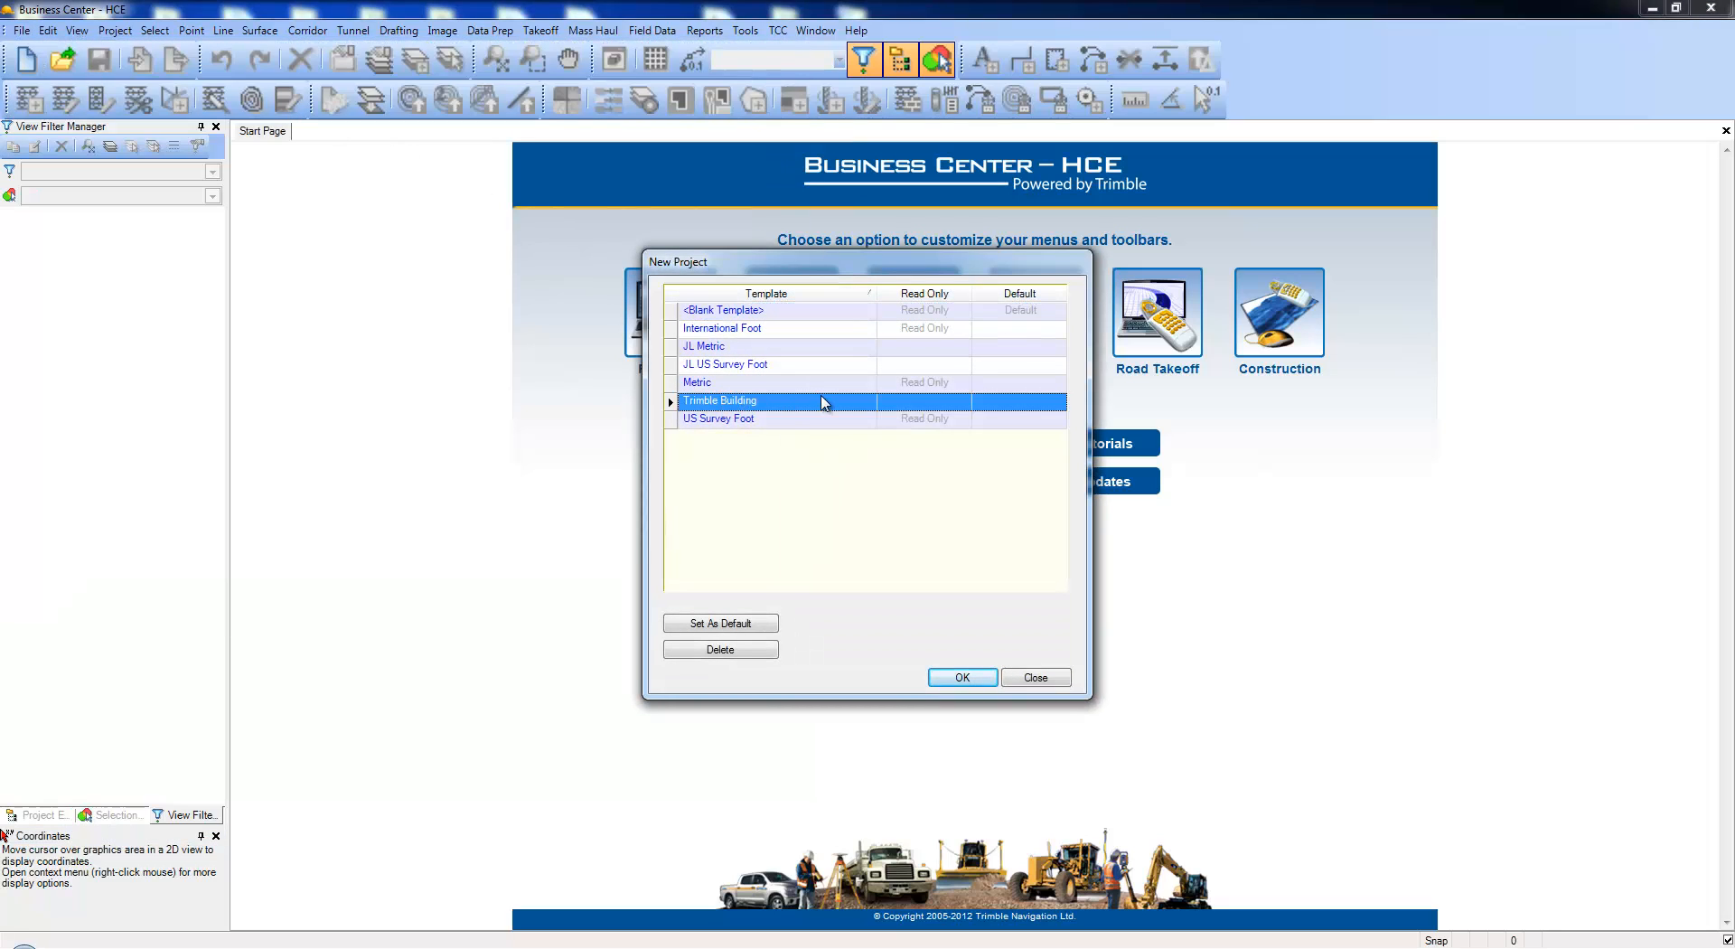
{"action": "mouse_move", "coordinate": [846, 408]}
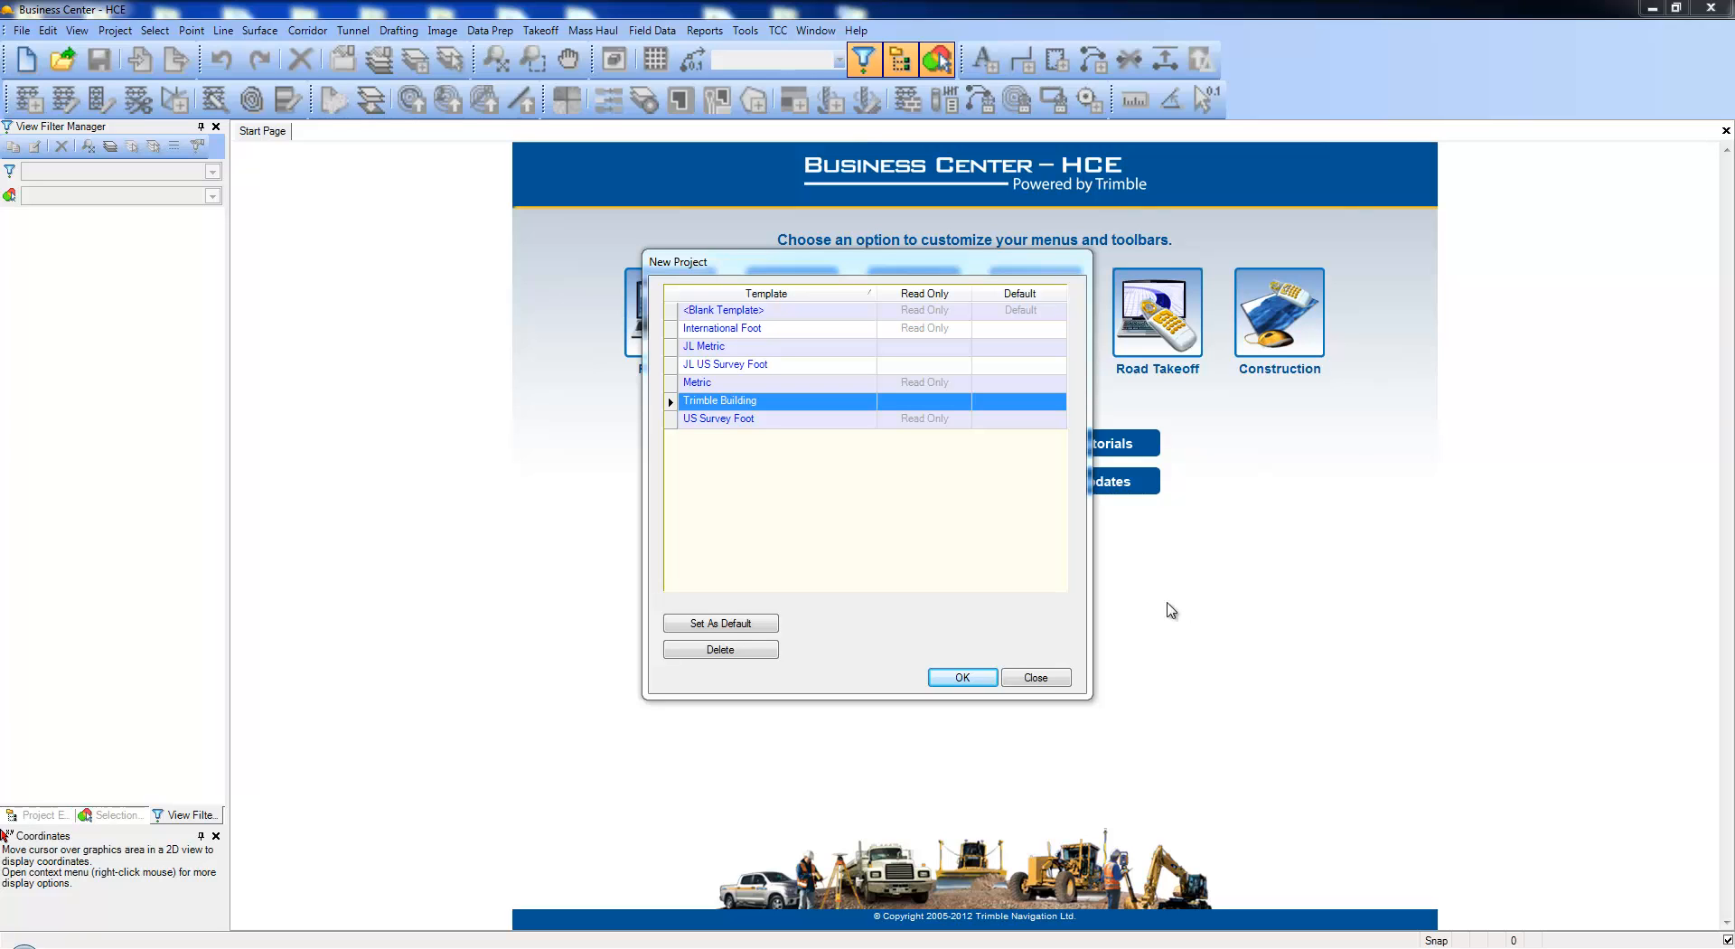
{"action": "left_click", "coordinate": [960, 676]}
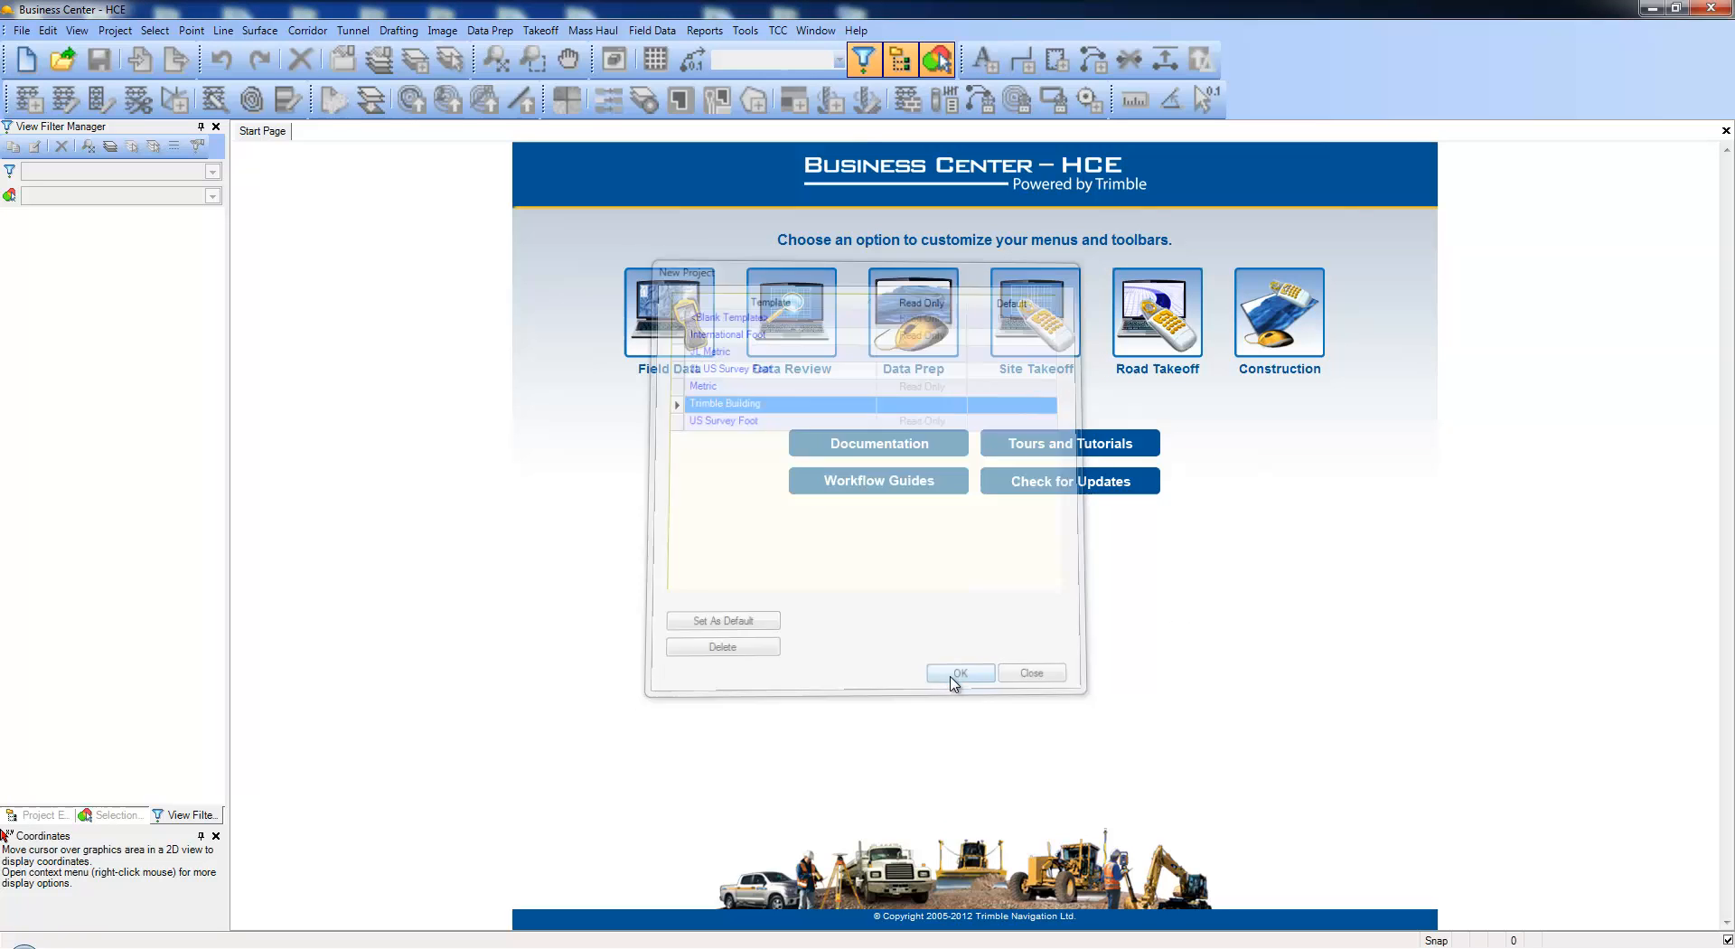